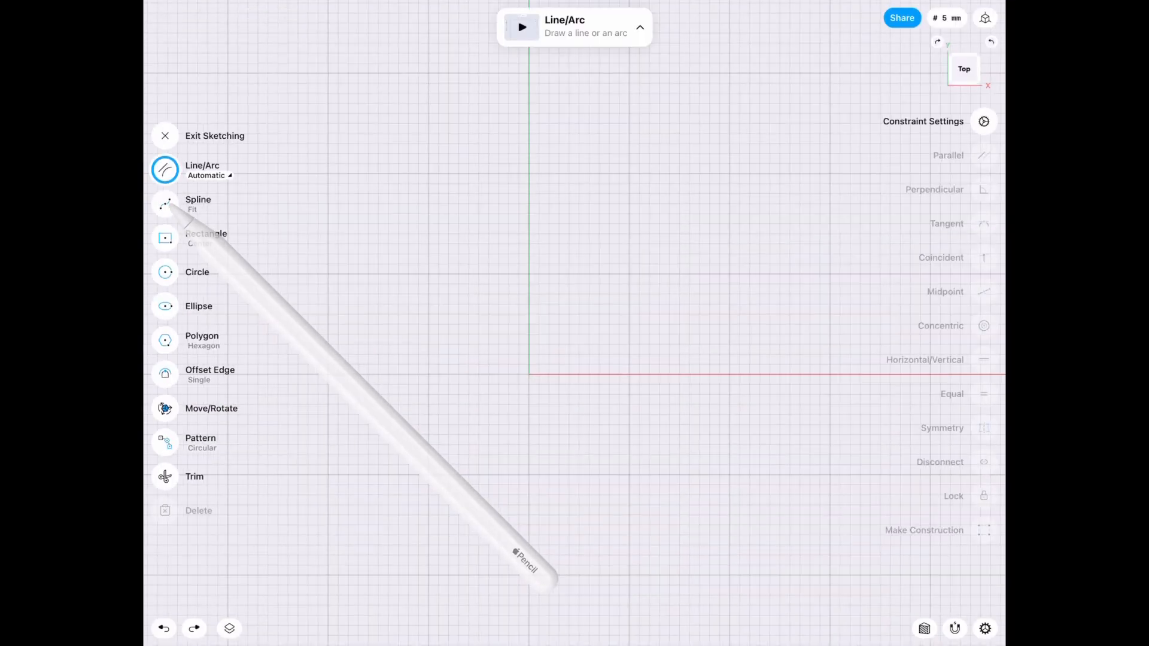
Draw three concentric circles from the origin, the innermost 150 mm across, and finish the sketch.
left_click(197, 271)
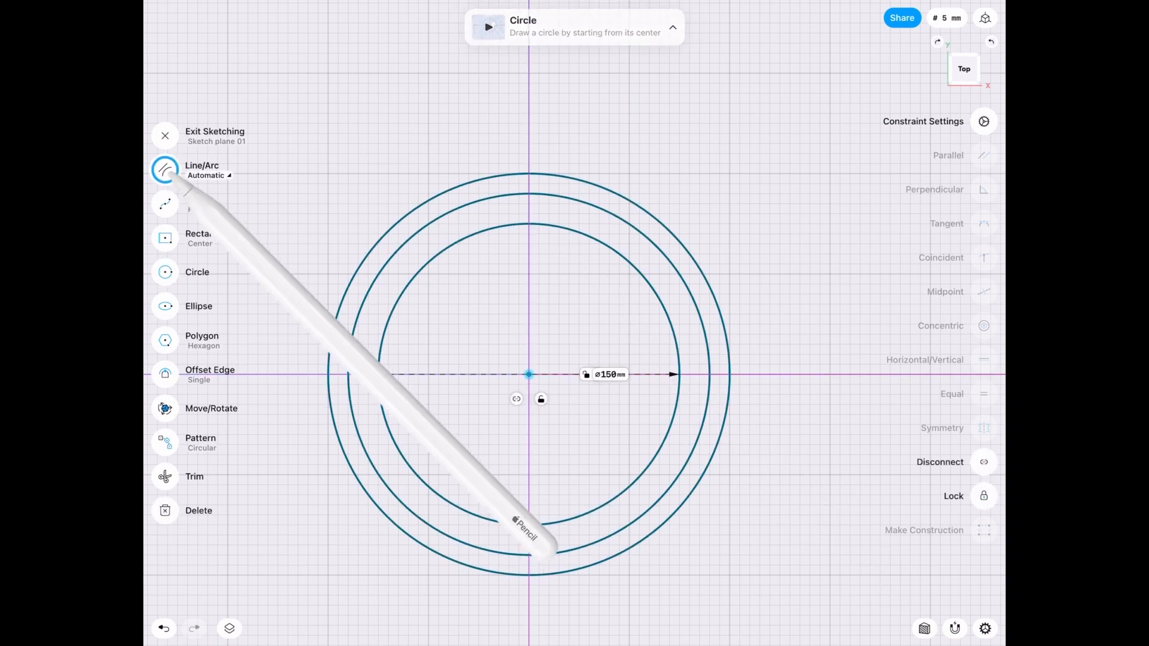
left_click(165, 169)
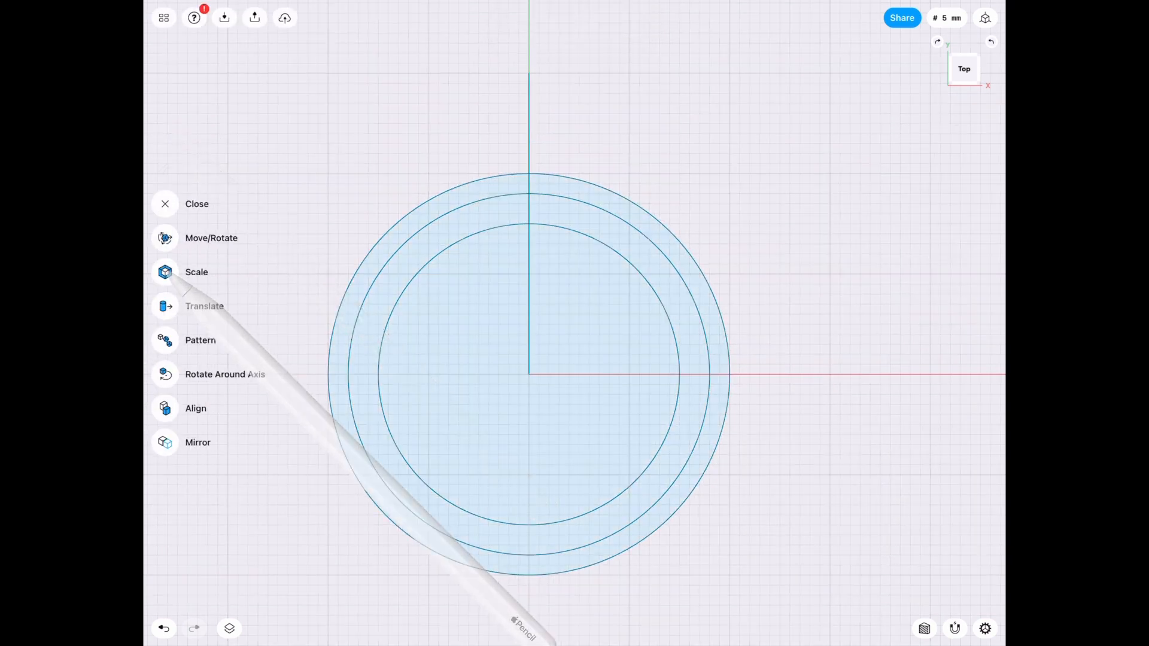
Circular-pattern the radial line into evenly spaced spokes around the centre.
left_click(200, 340)
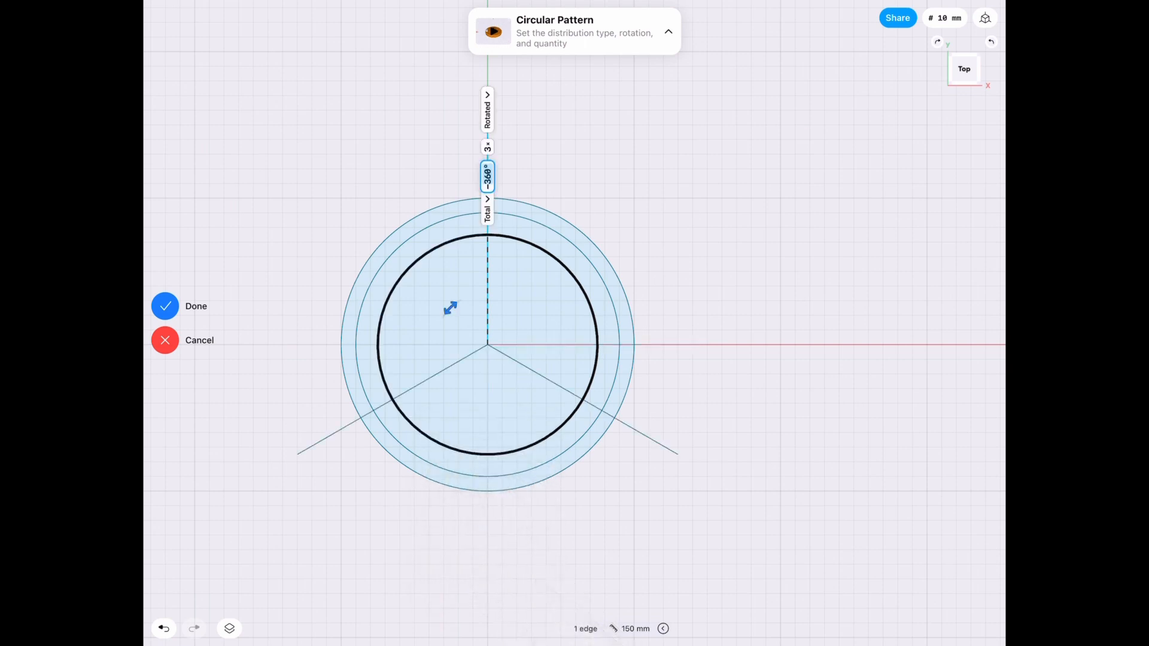
left_click(488, 148)
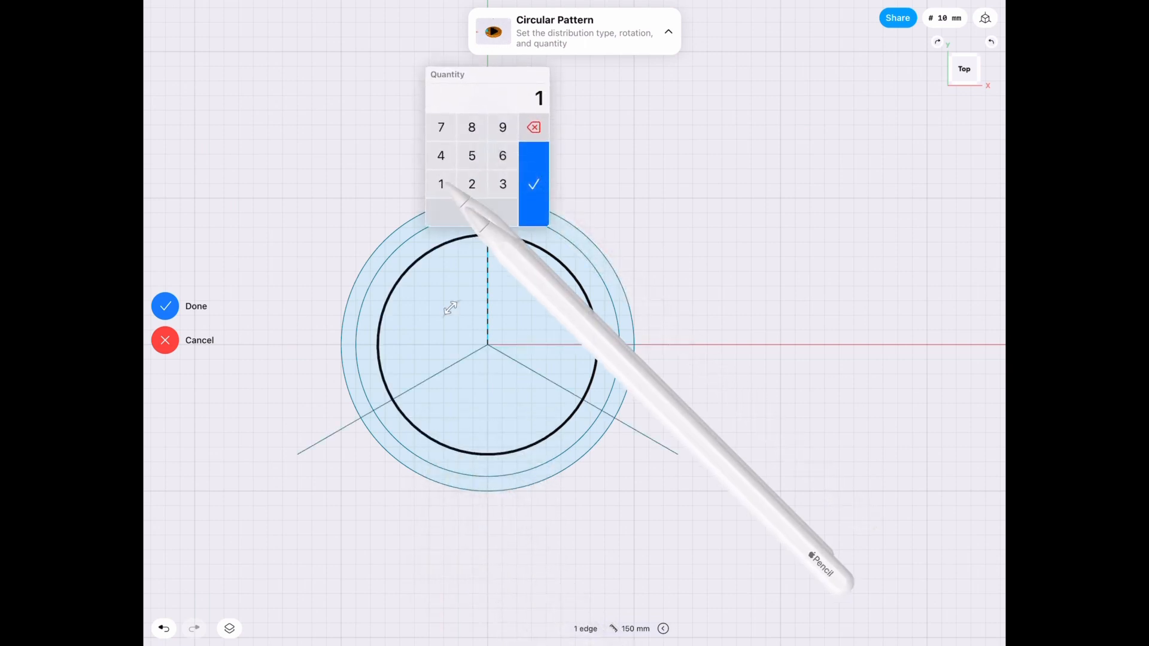
left_click(533, 184)
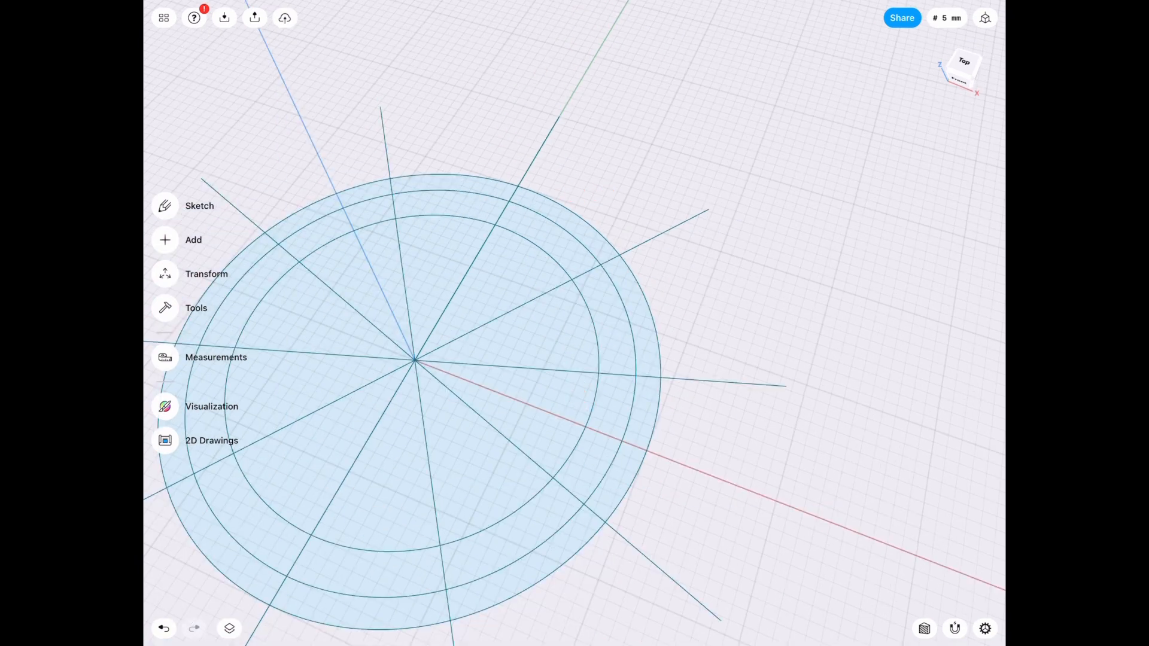
Extrude the slot region into a tab, offset its face 10 mm, and reopen the sketch.
left_click(538, 241)
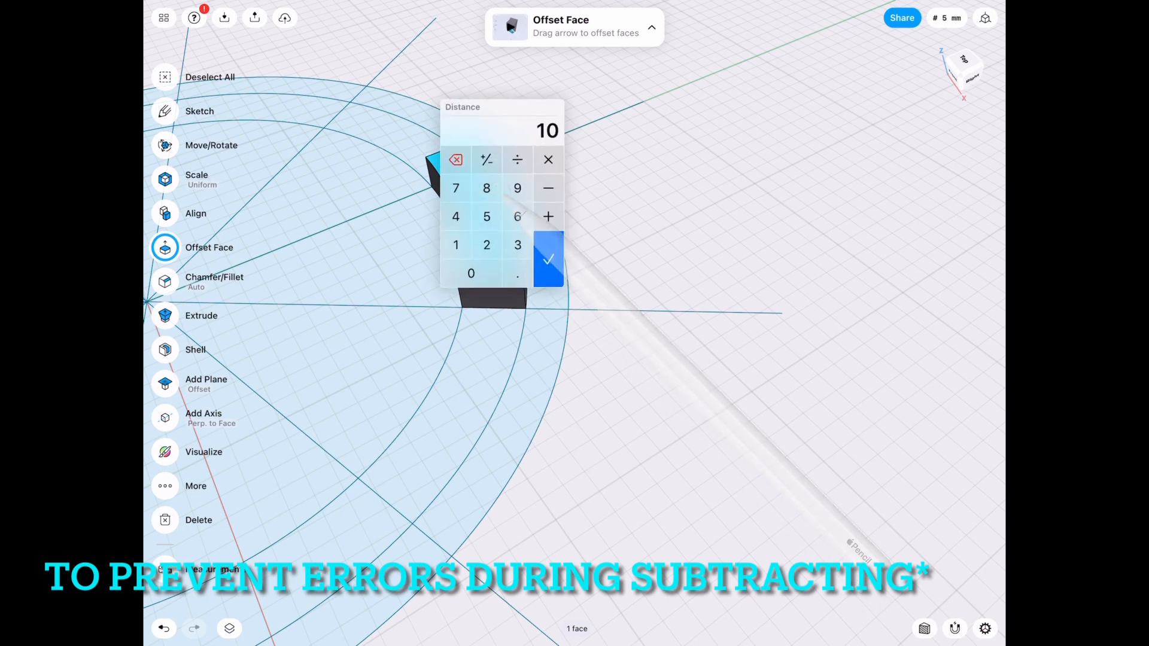
left_click(548, 258)
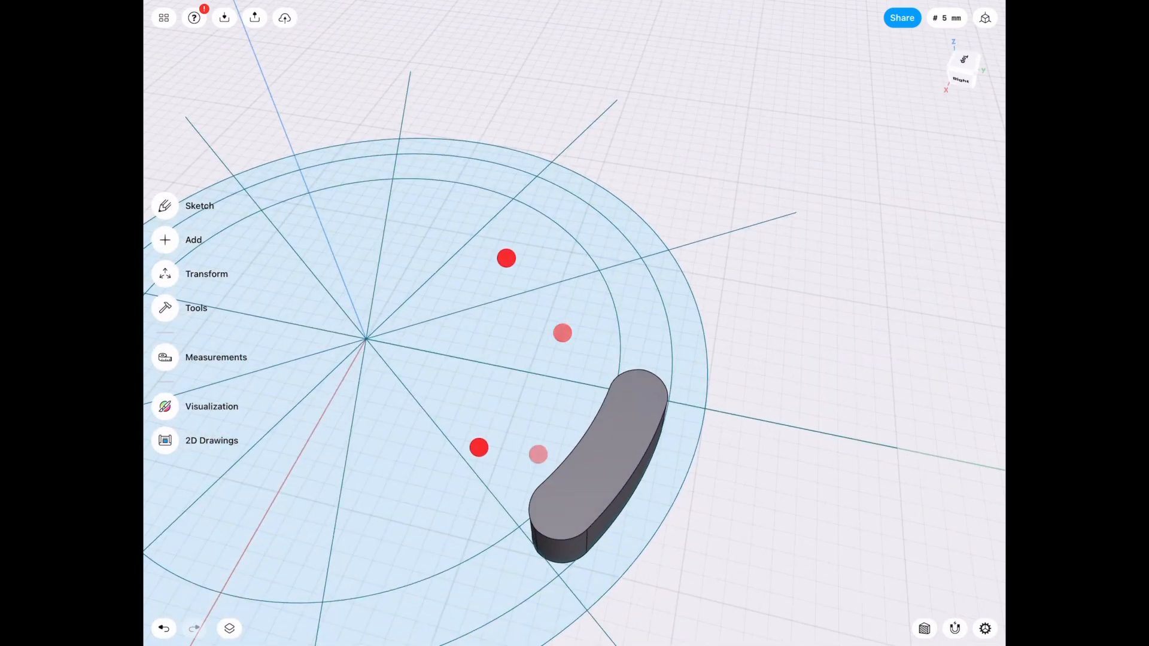
left_click(200, 206)
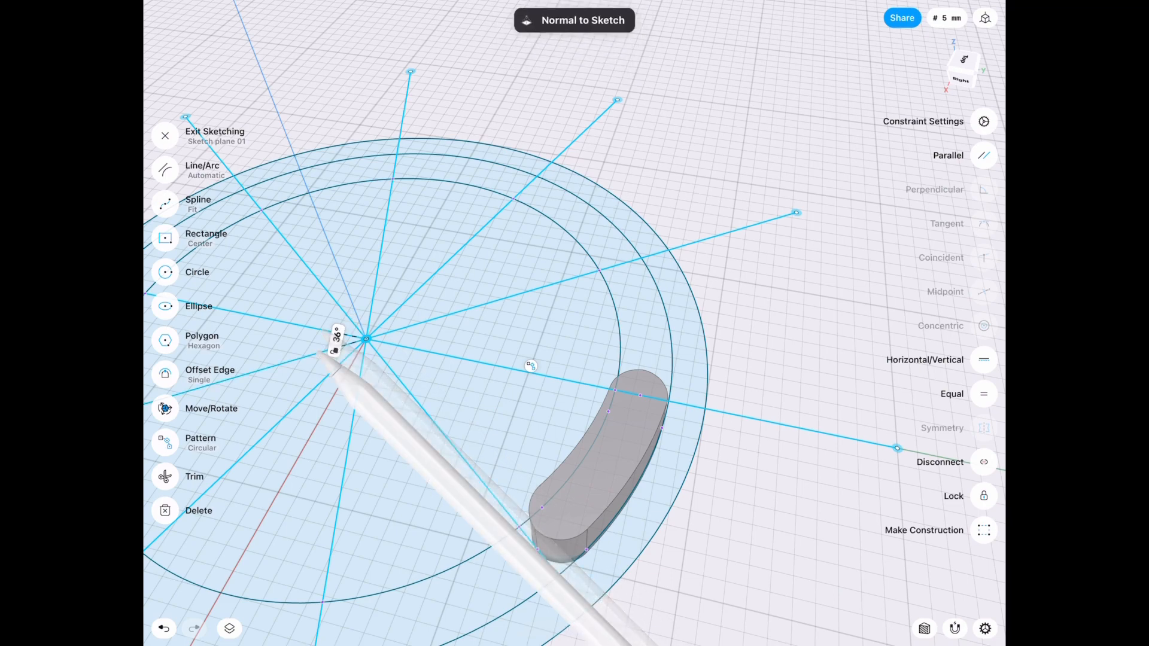
Delete the radial guide lines, exit the sketch, and extrude the circles into a disc.
left_click(229, 627)
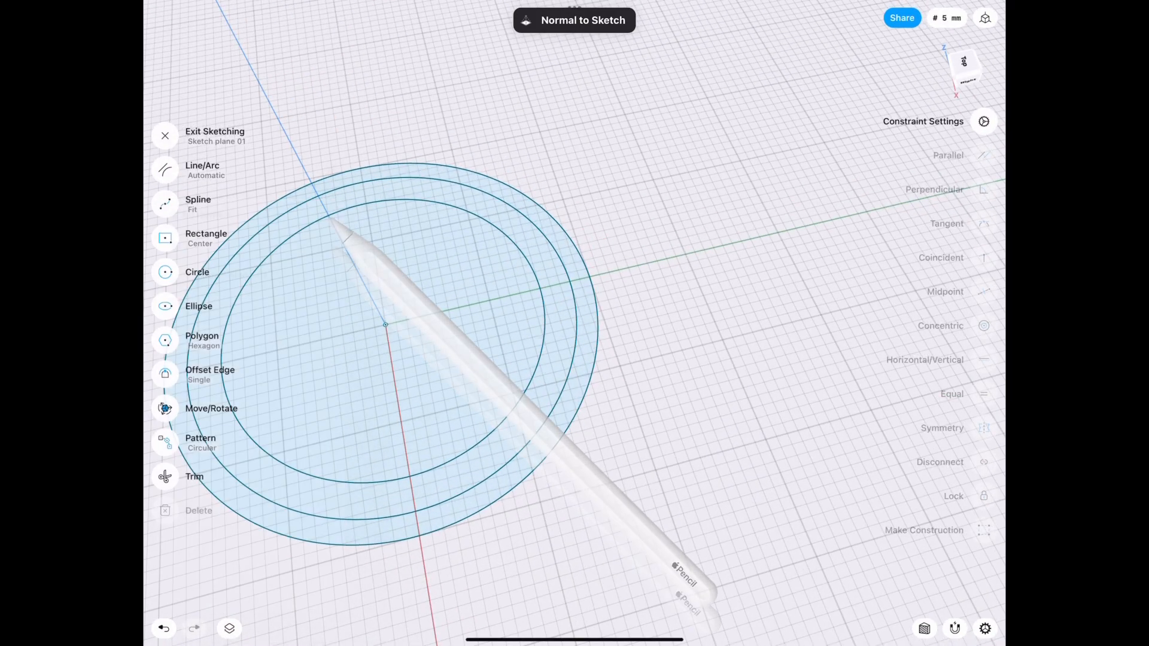
left_click(165, 136)
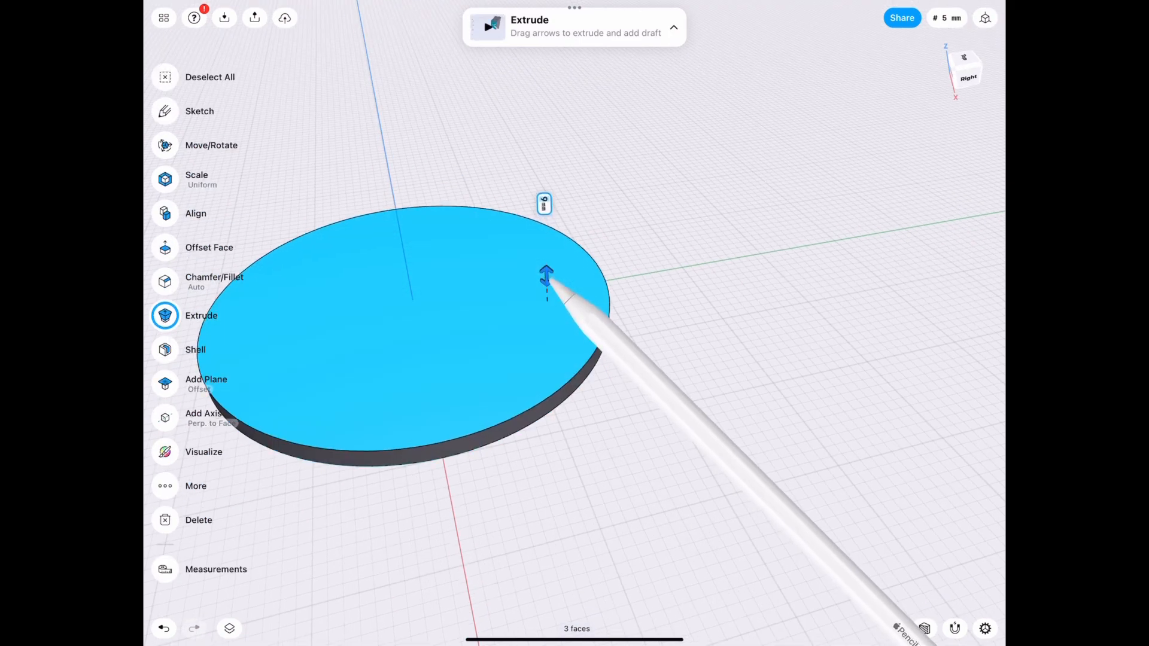
left_click(229, 629)
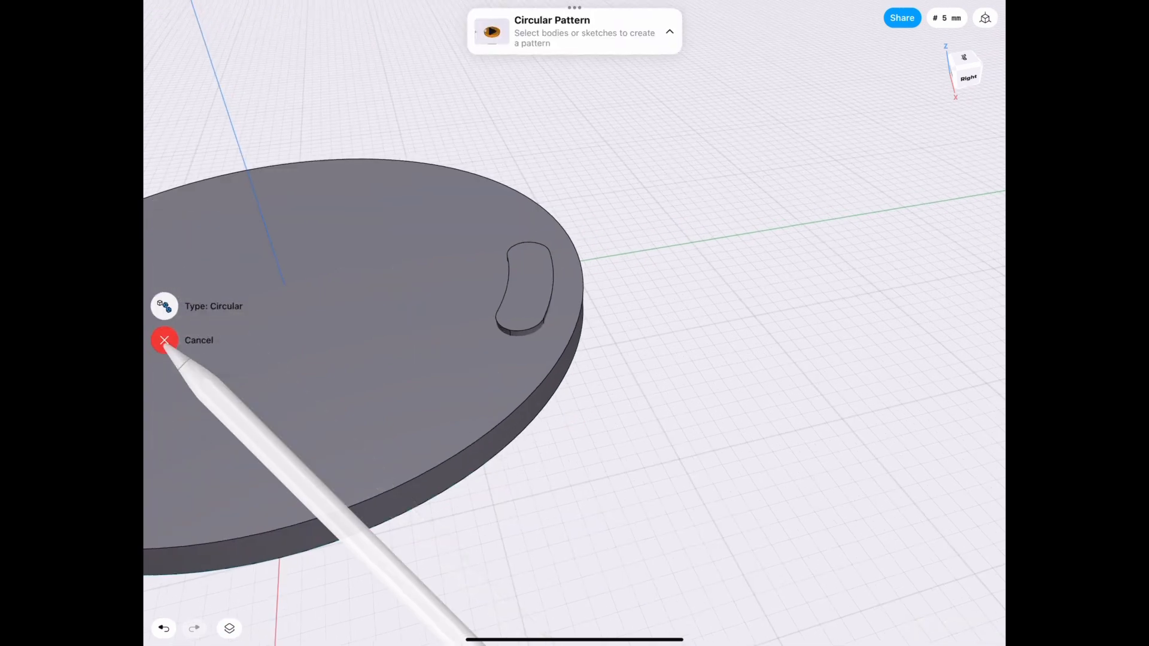
Circular-pattern the slot tab: total 360°, quantity 8.
left_click(524, 286)
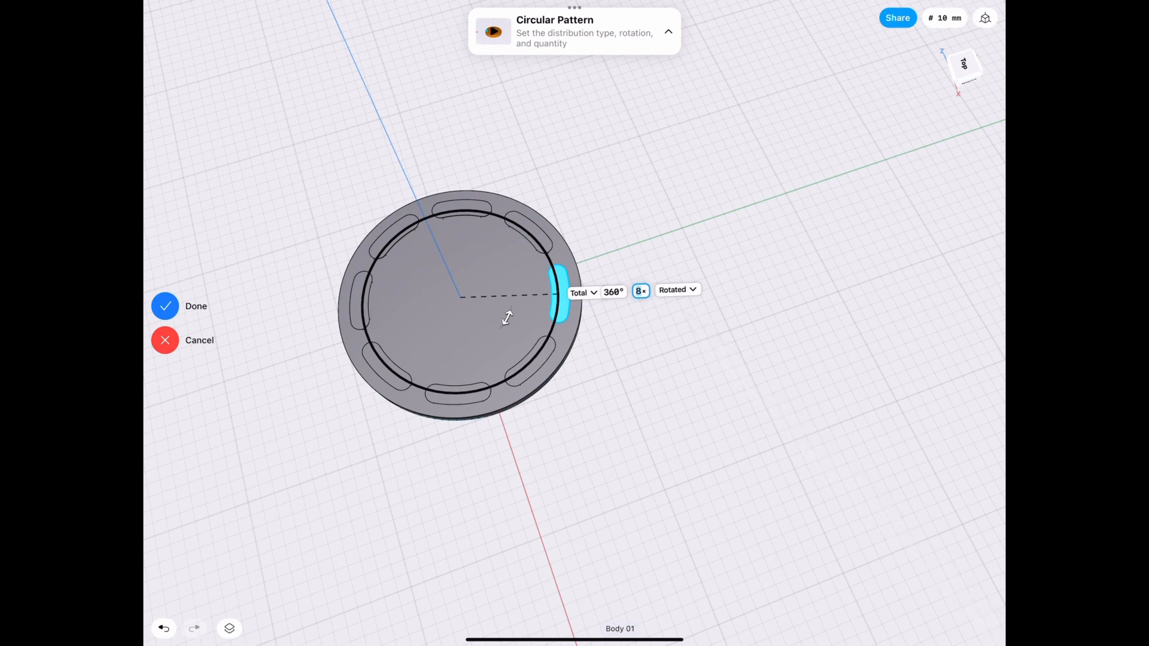
left_click(165, 306)
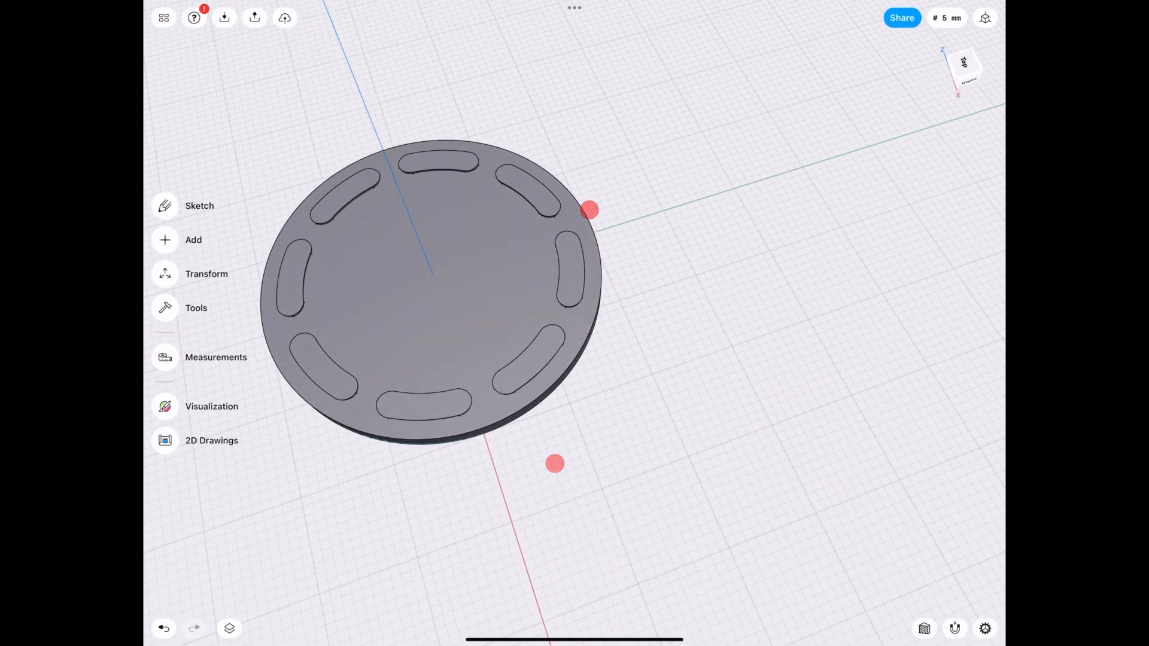